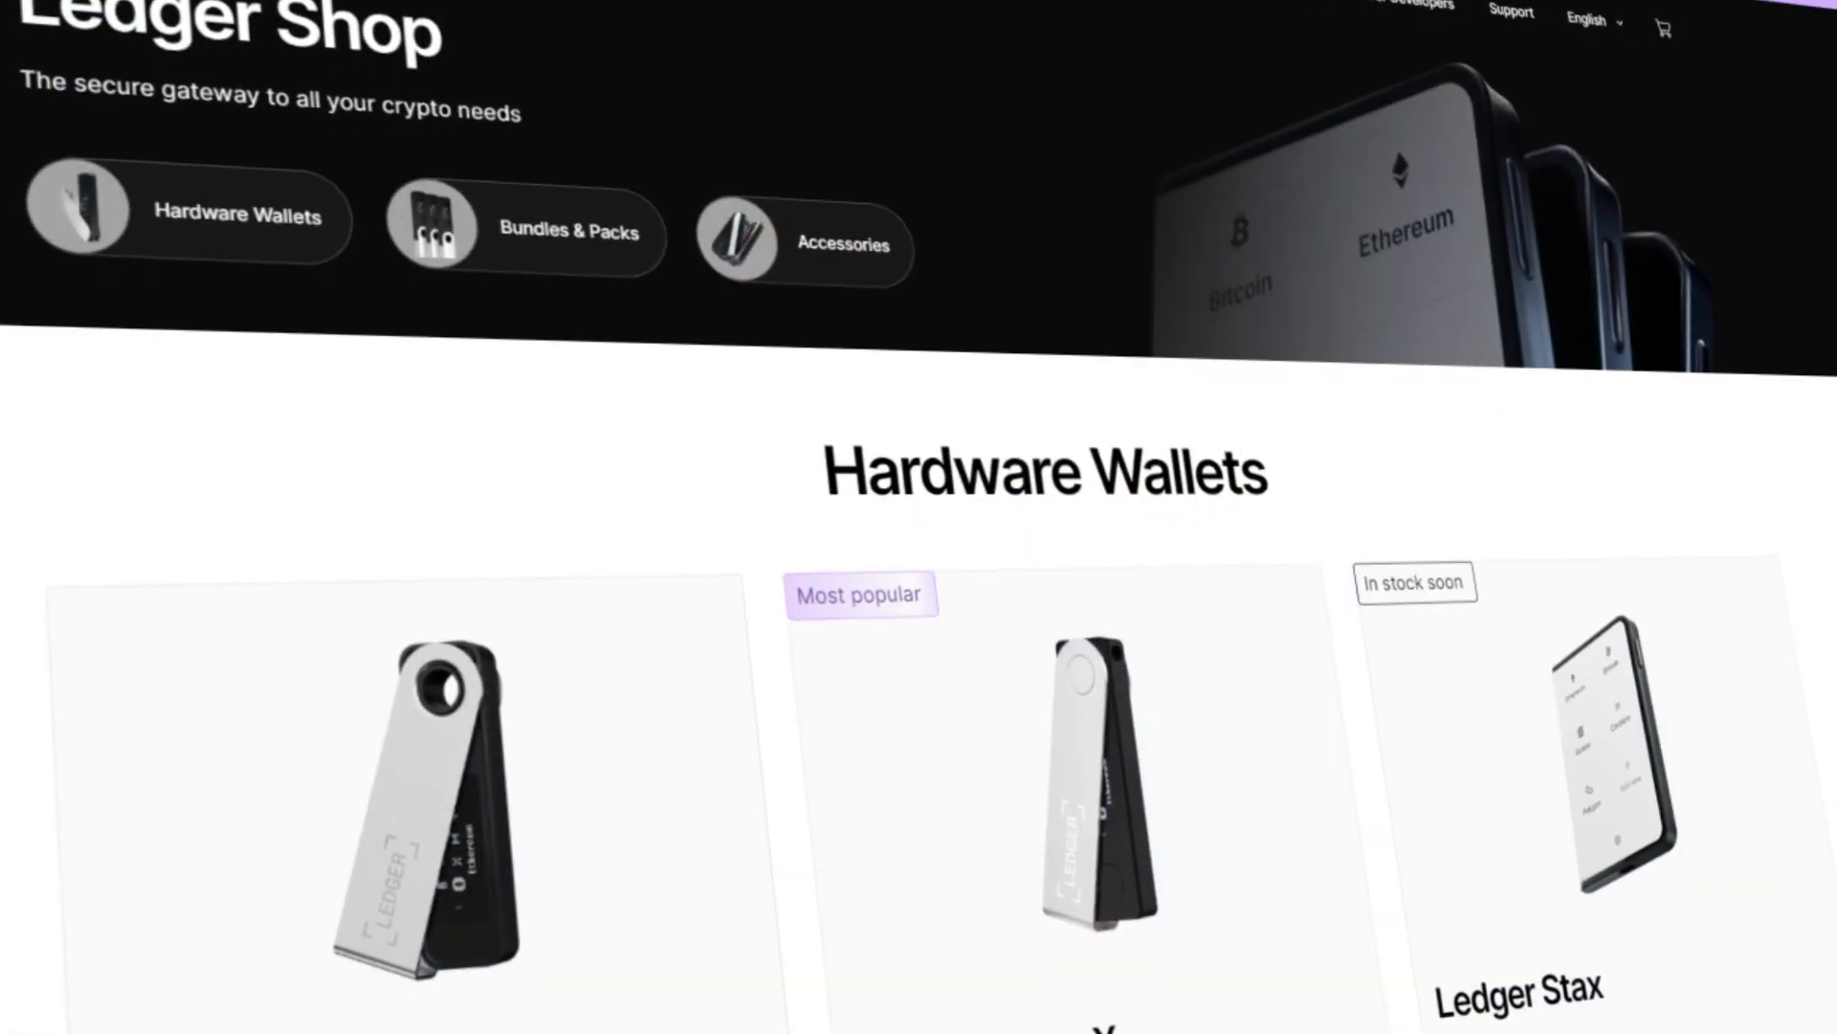
Step: Scroll down the account profile page past security, rewards and support options
scroll("down", 3)
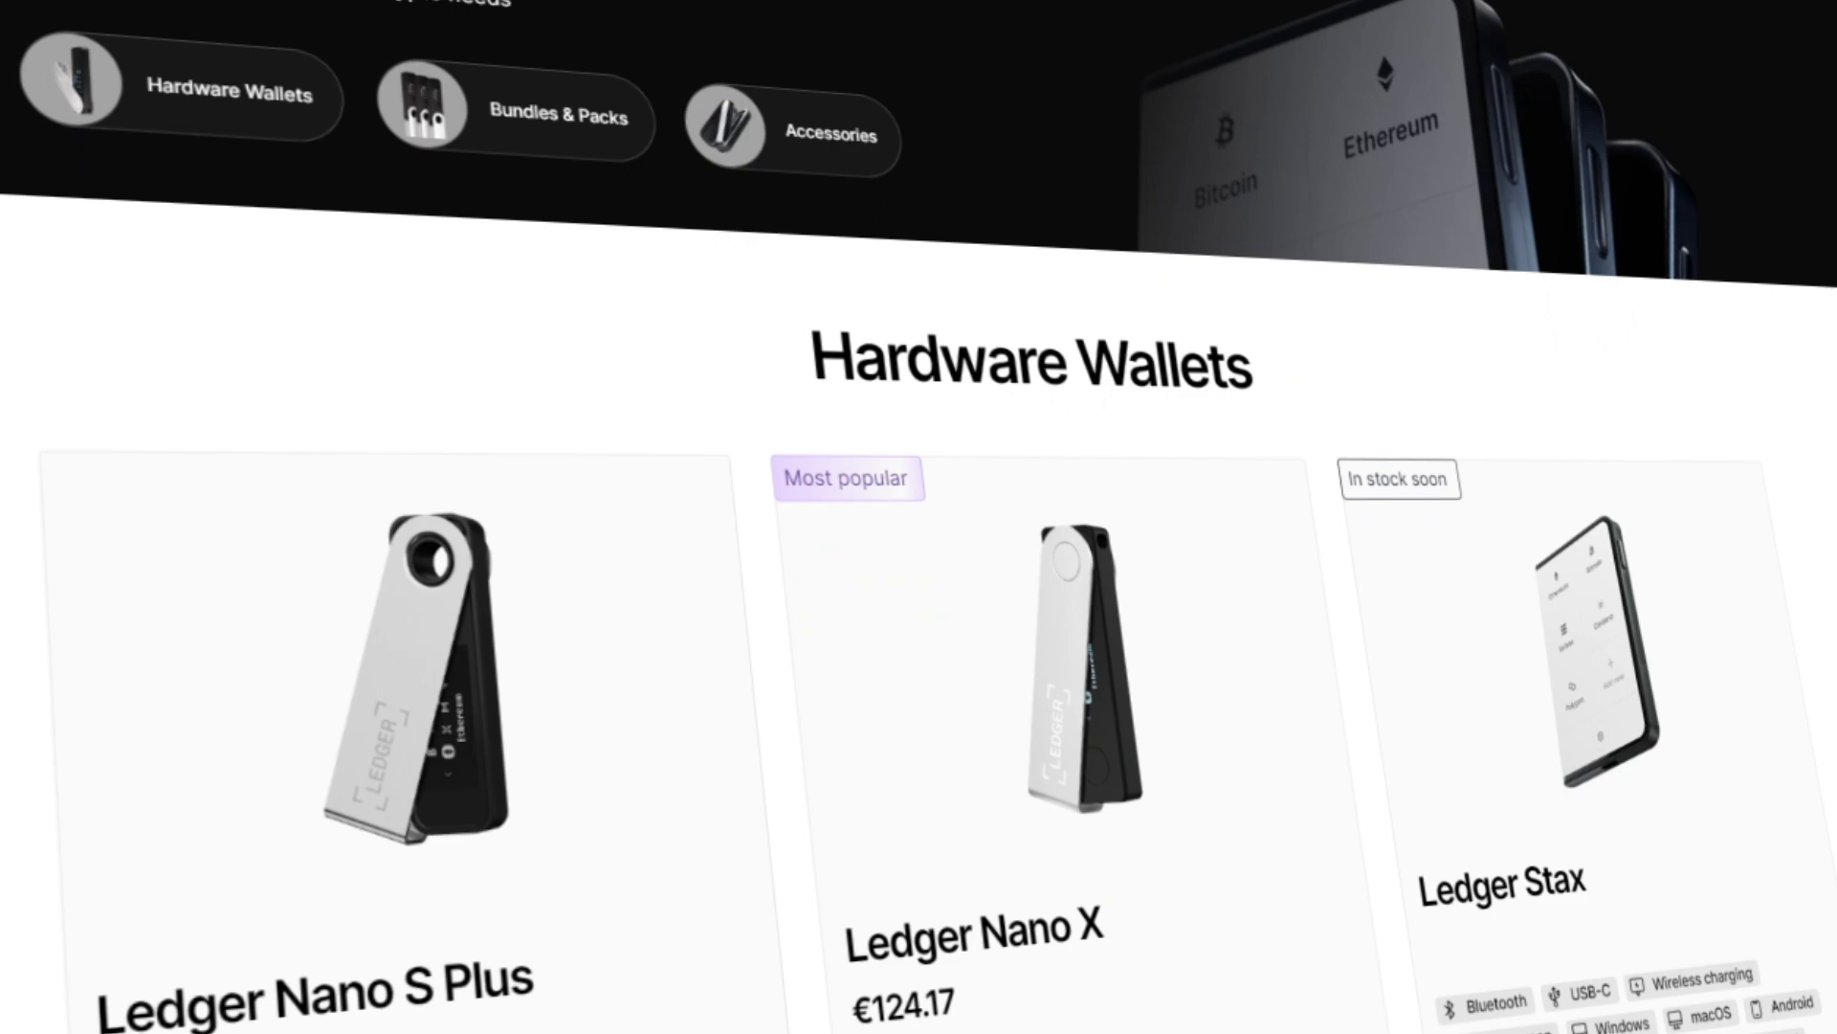
scroll("down", 3)
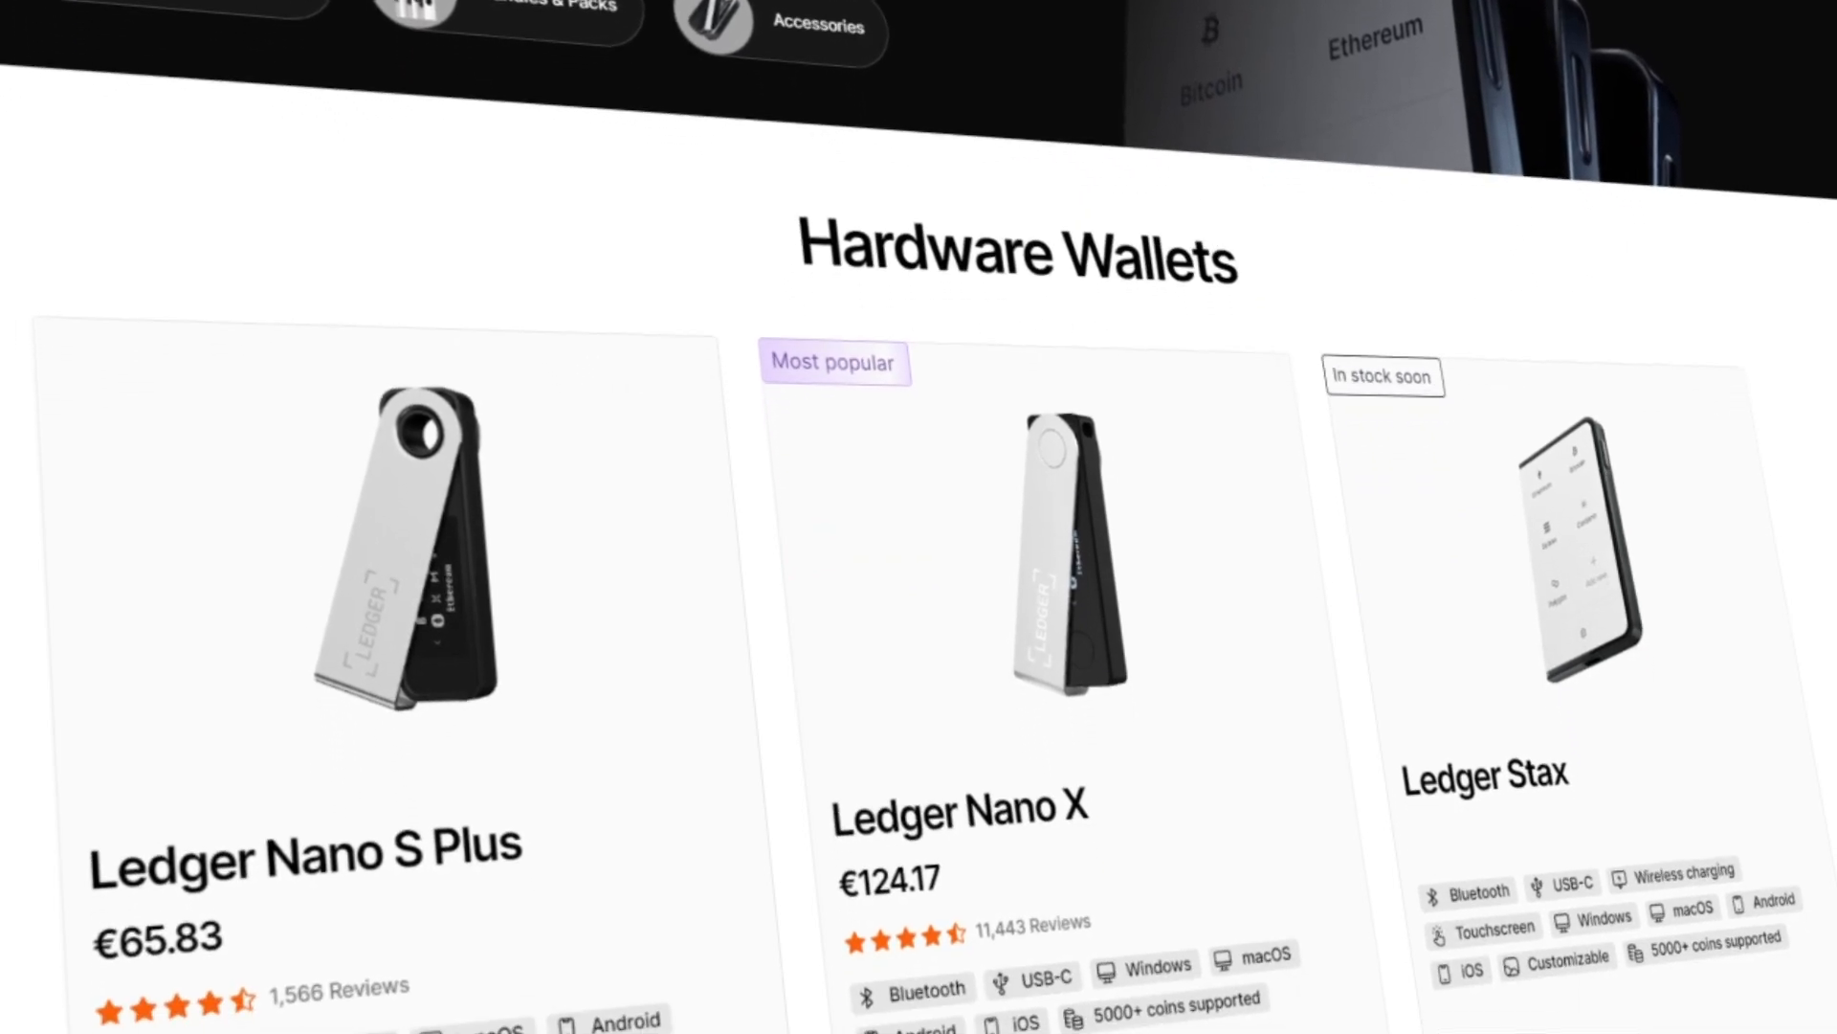
scroll("down", 3)
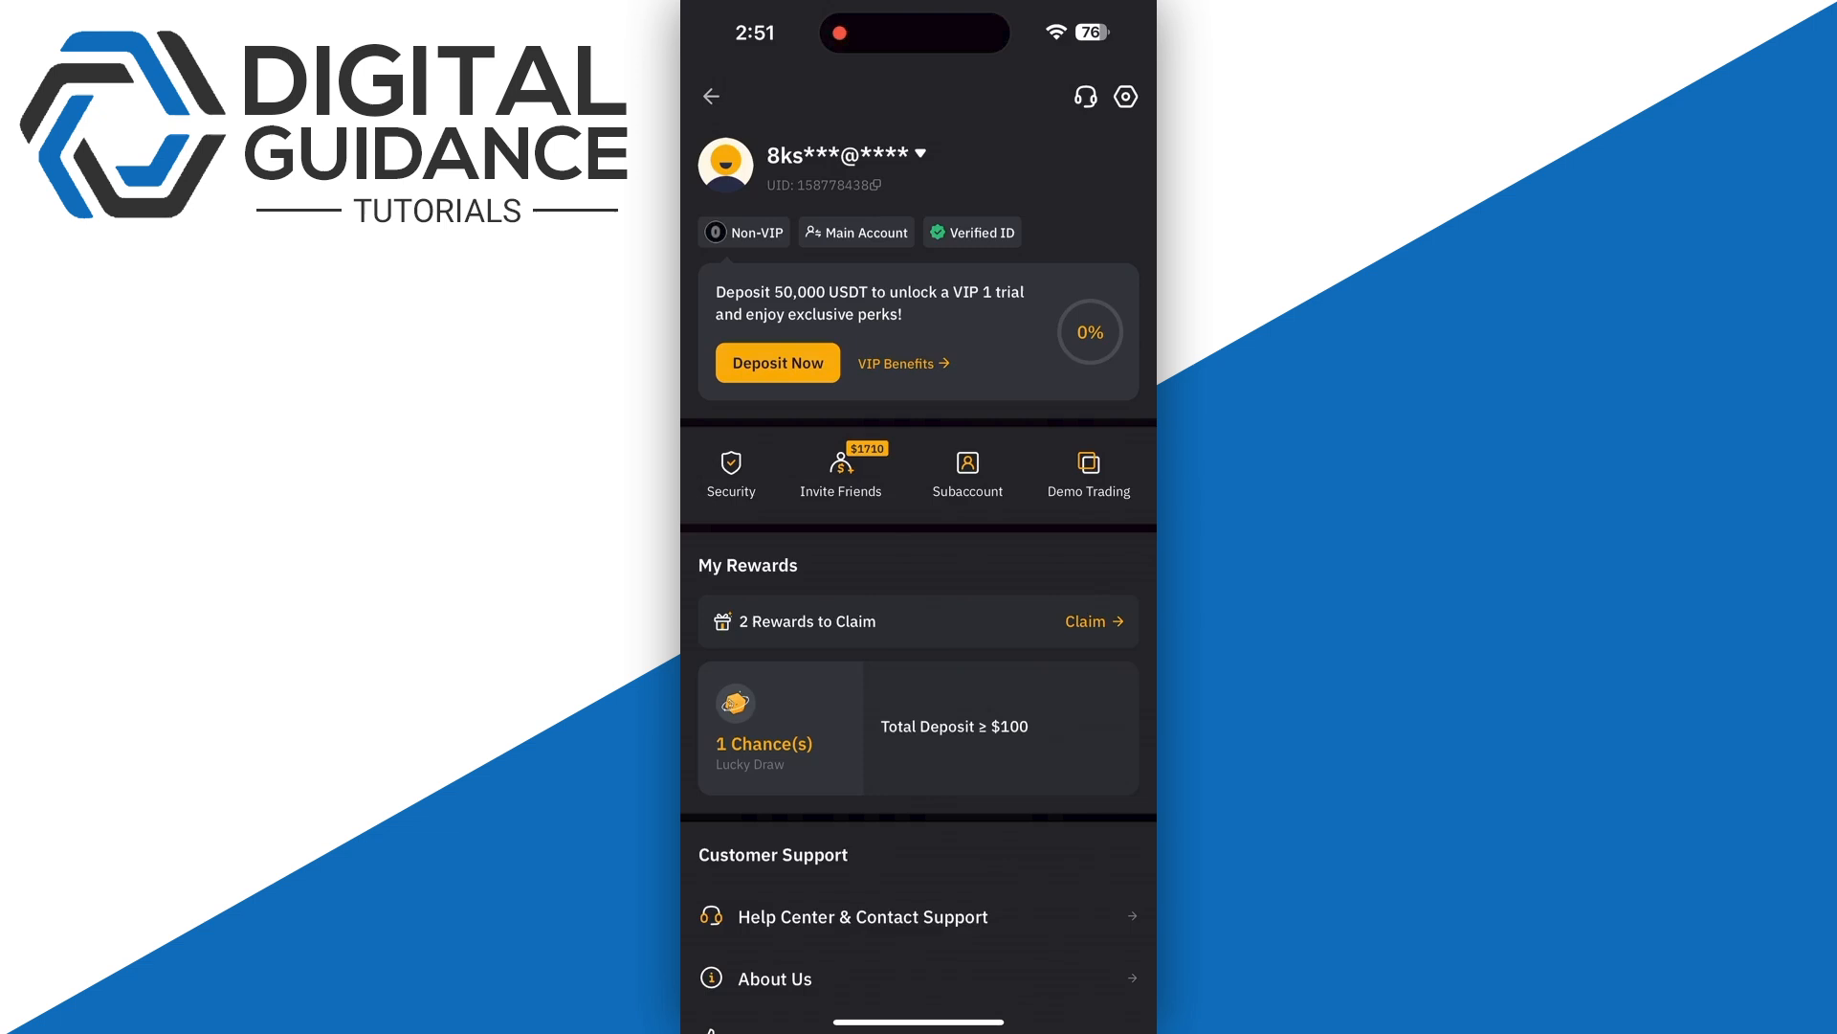
Step: Go to Account Settings via the gear icon on the profile page
left_click(731, 471)
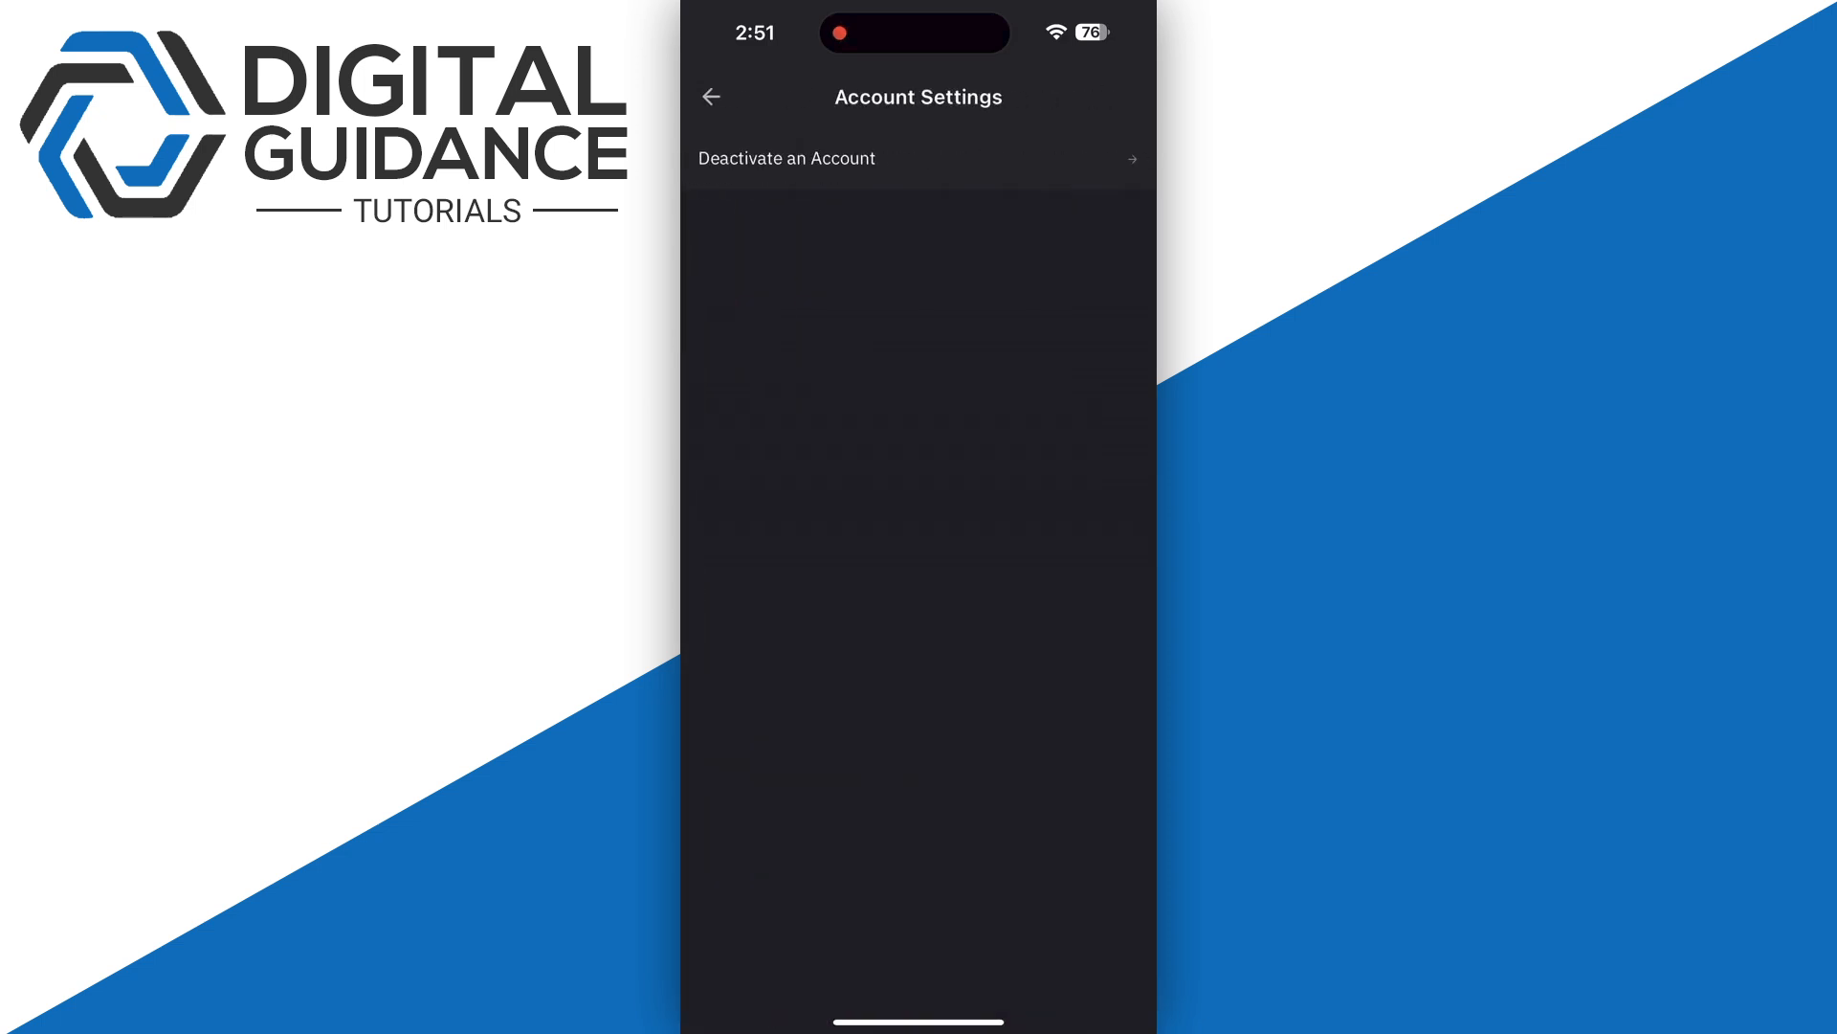
Step: On Deactivate an Account, choose suspicious account activity and confirm 'I have understood and agreed'
left_click(786, 157)
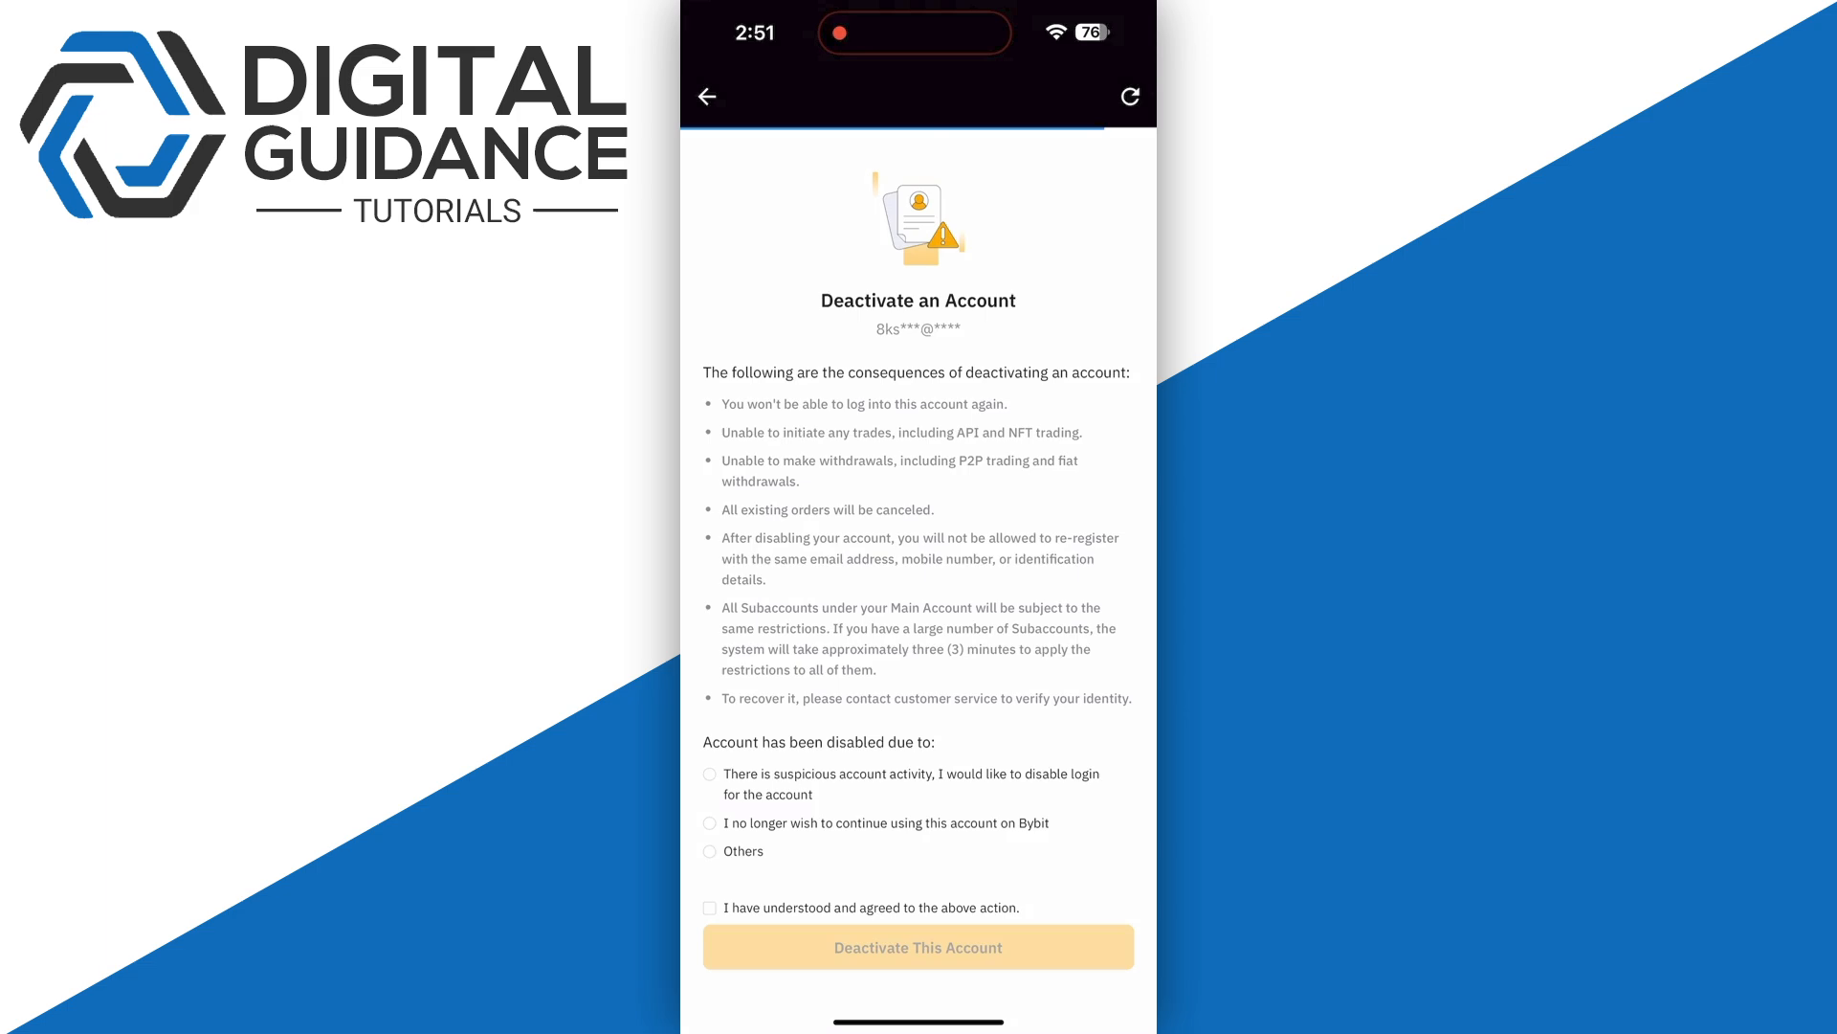
left_click(708, 774)
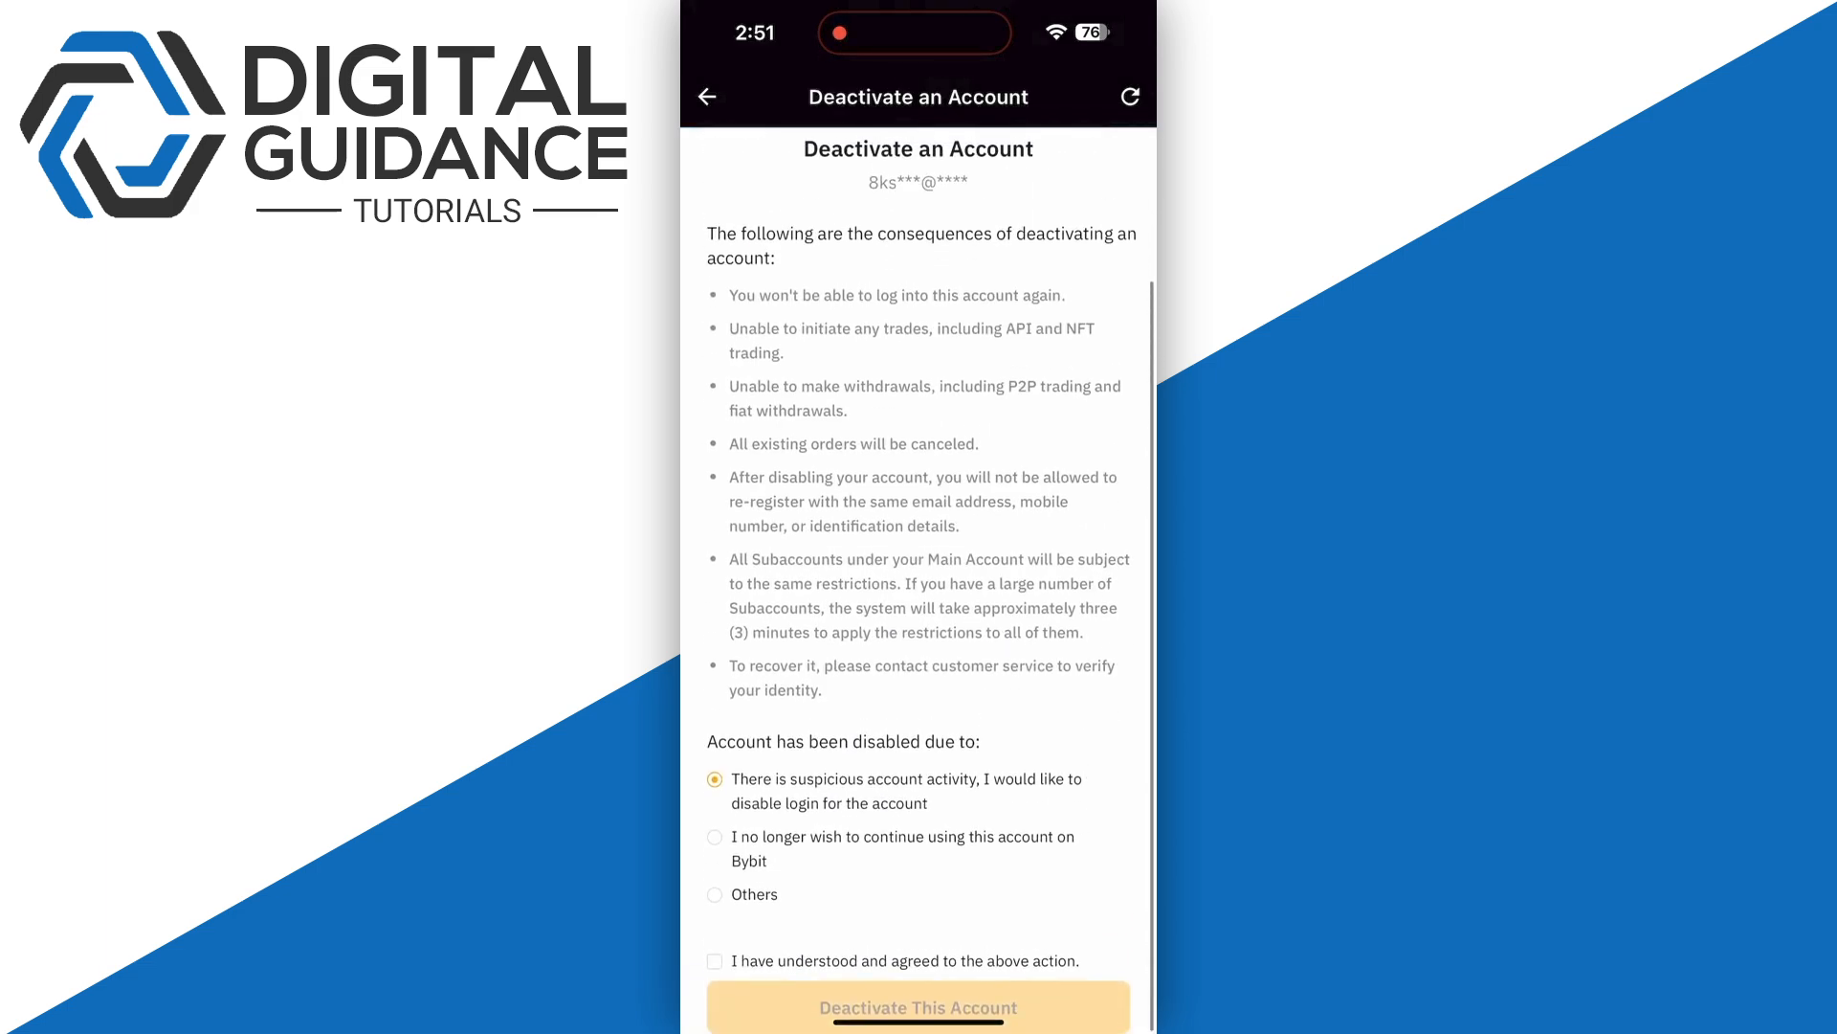
left_click(714, 961)
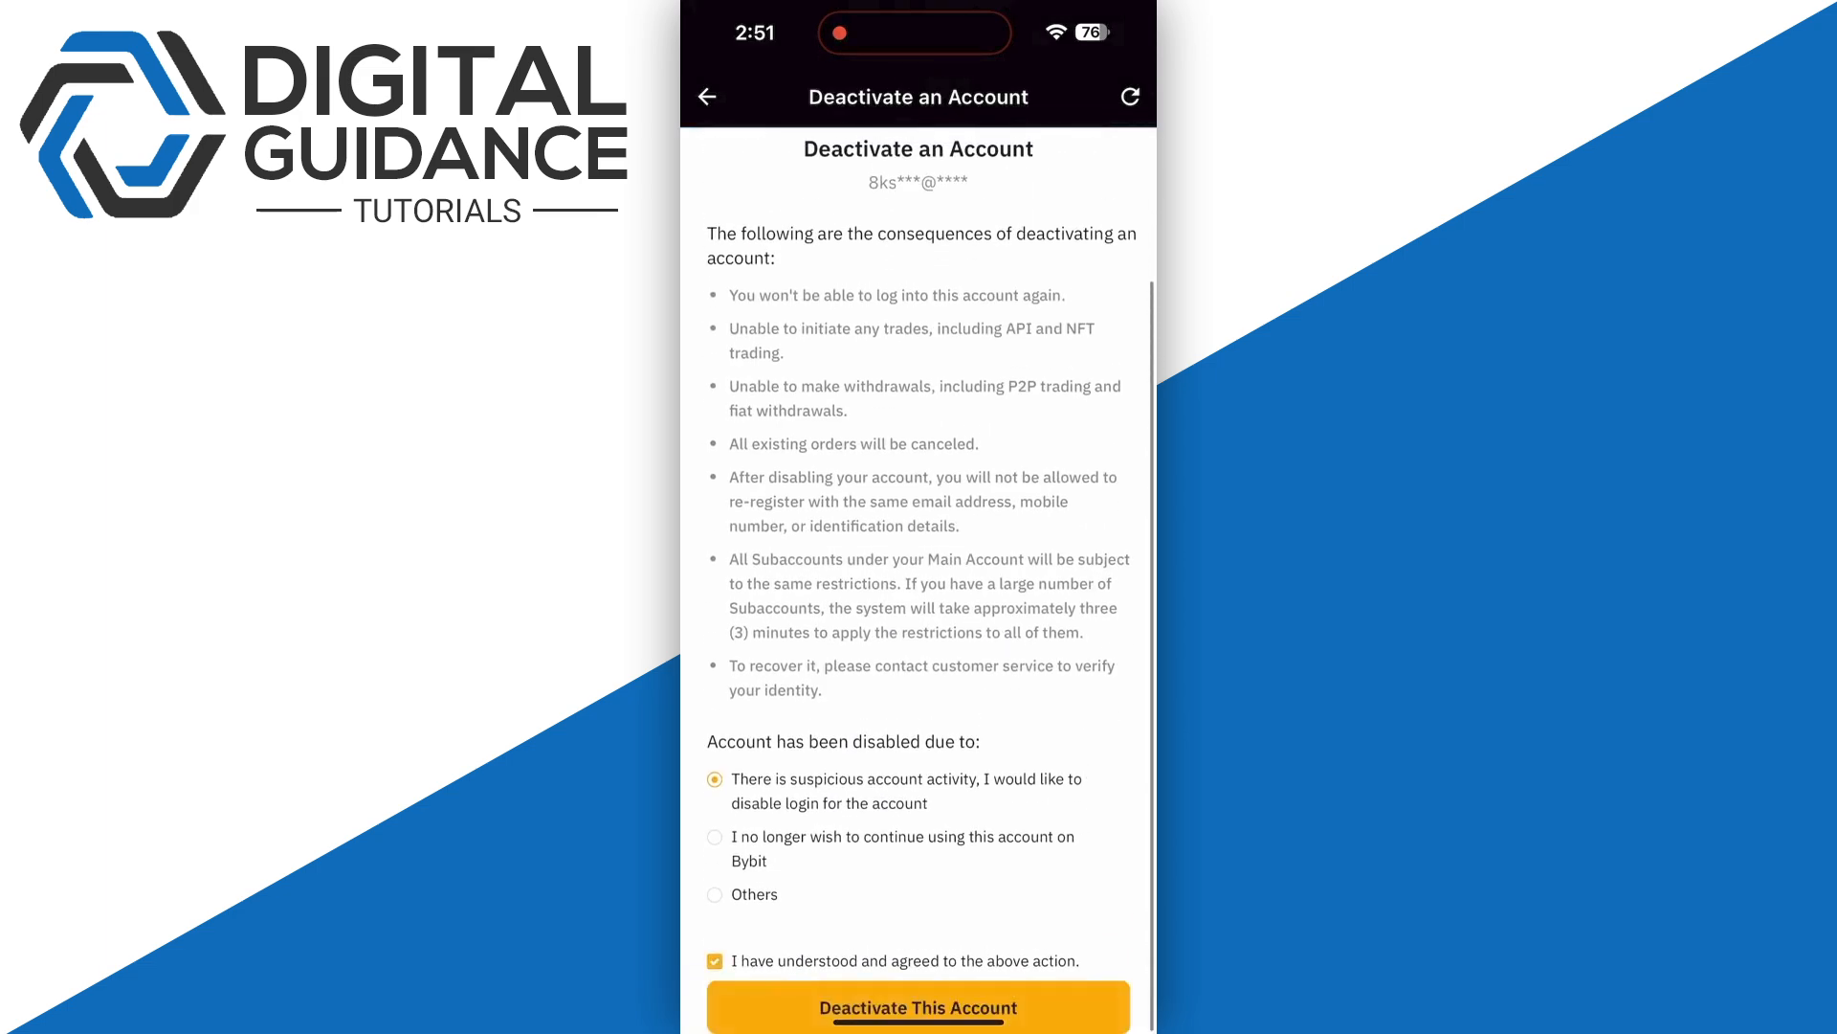